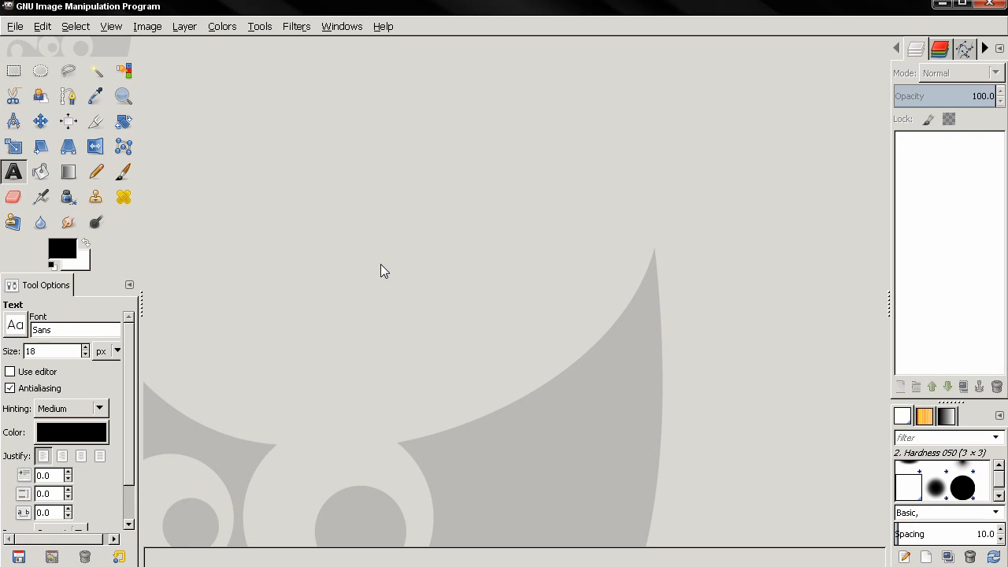
pyautogui.moveTo(388, 219)
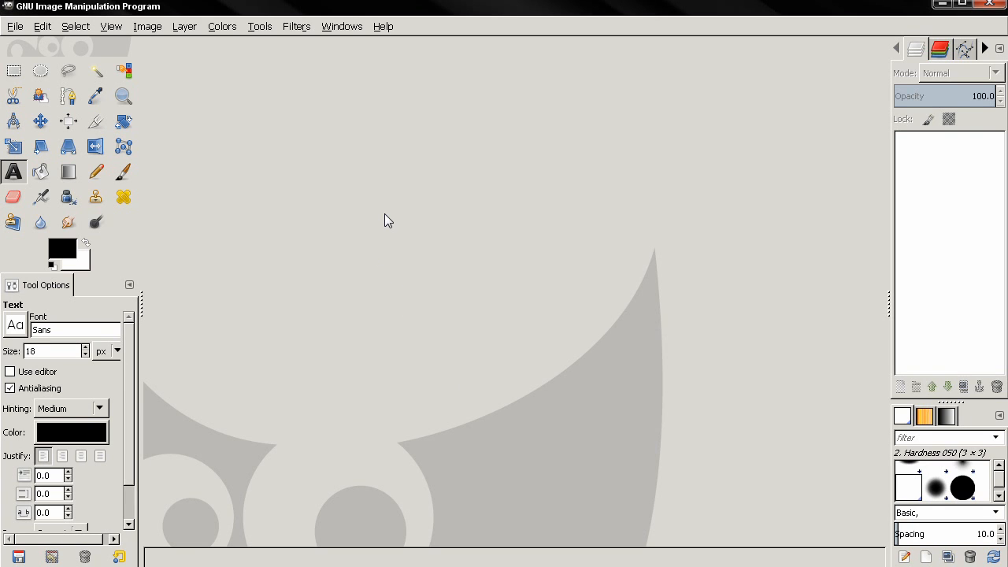
pyautogui.moveTo(352, 176)
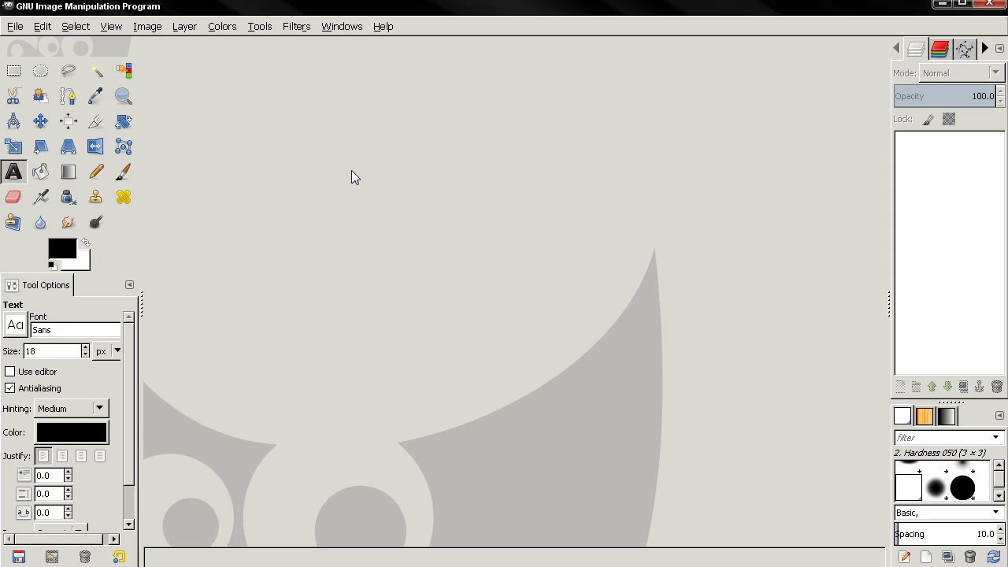
pyautogui.moveTo(271, 127)
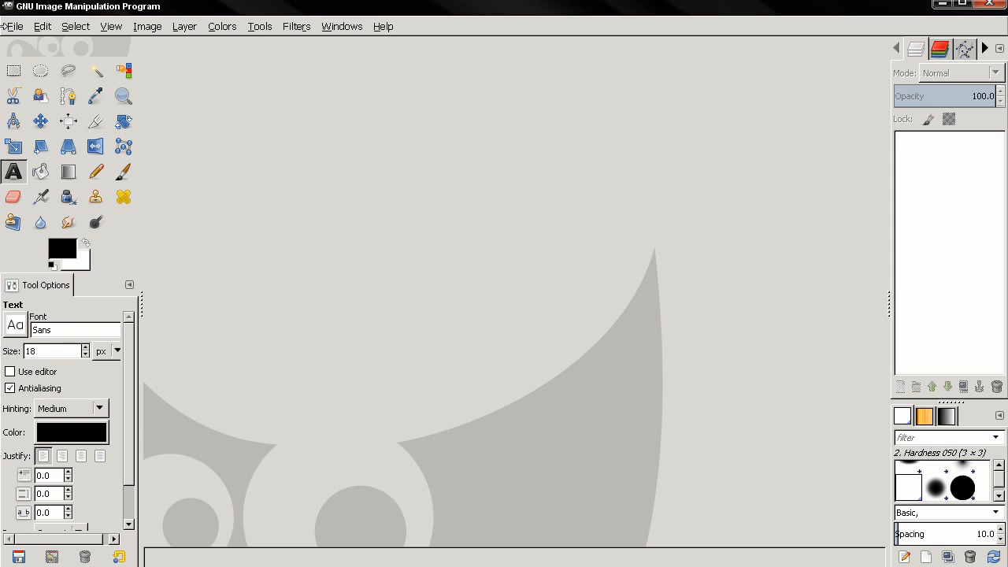
# Step: Create a new blank 1400 × 900 pixel image
pyautogui.click(9, 27)
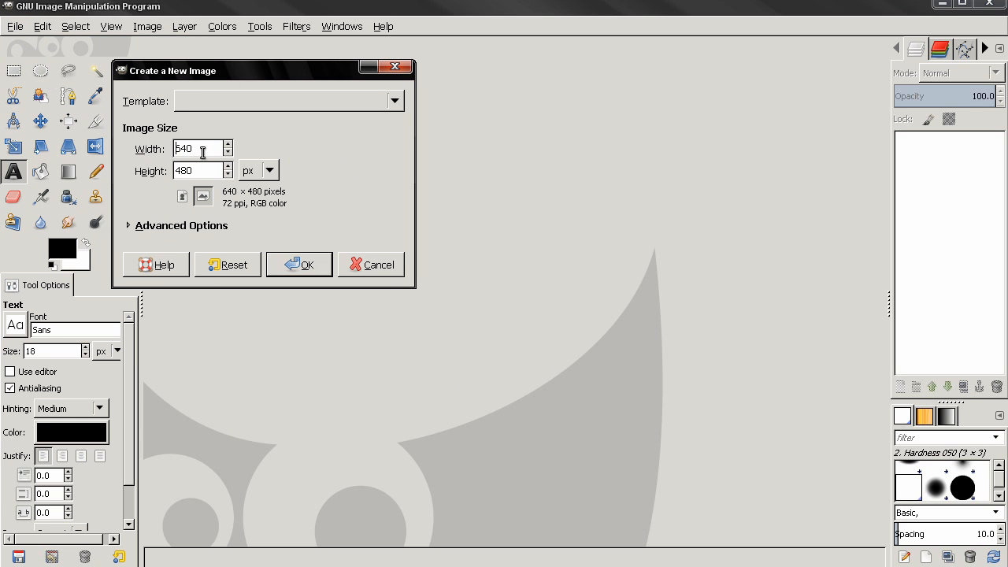
pyautogui.write('1400')
pyautogui.click(203, 170)
pyautogui.write('900')
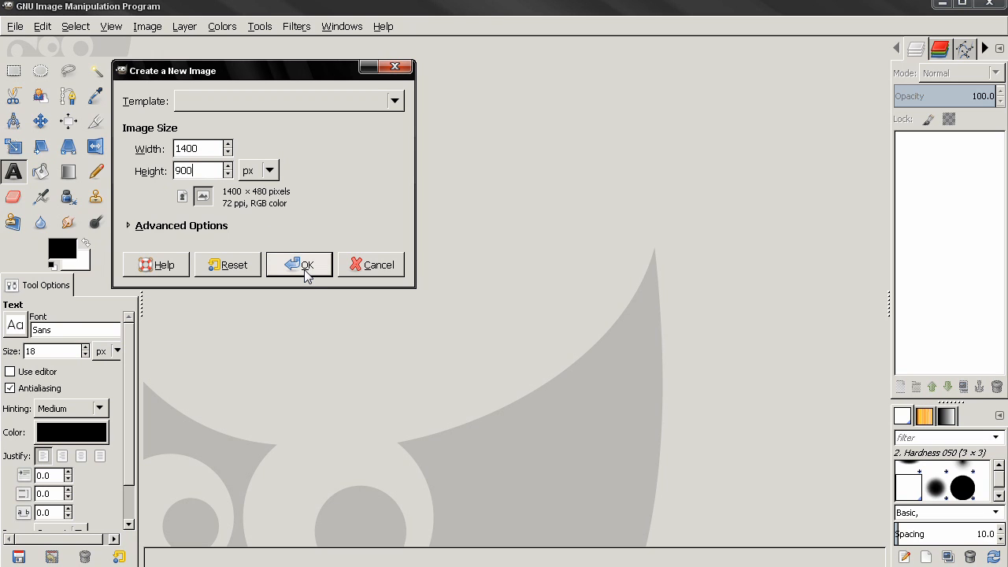
pyautogui.click(299, 265)
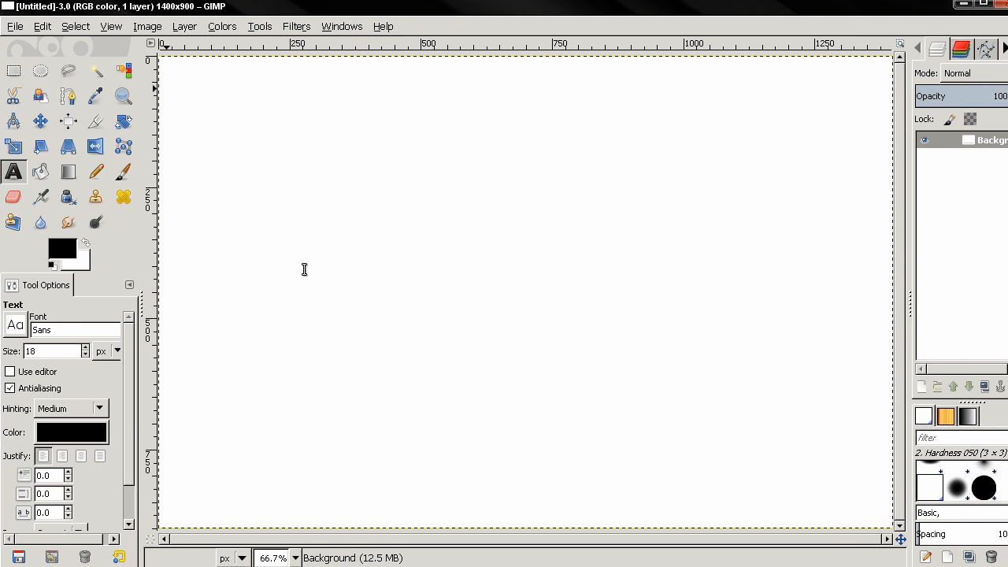
# Step: Fill the whole canvas with solid black using the foreground colour
pyautogui.click(44, 29)
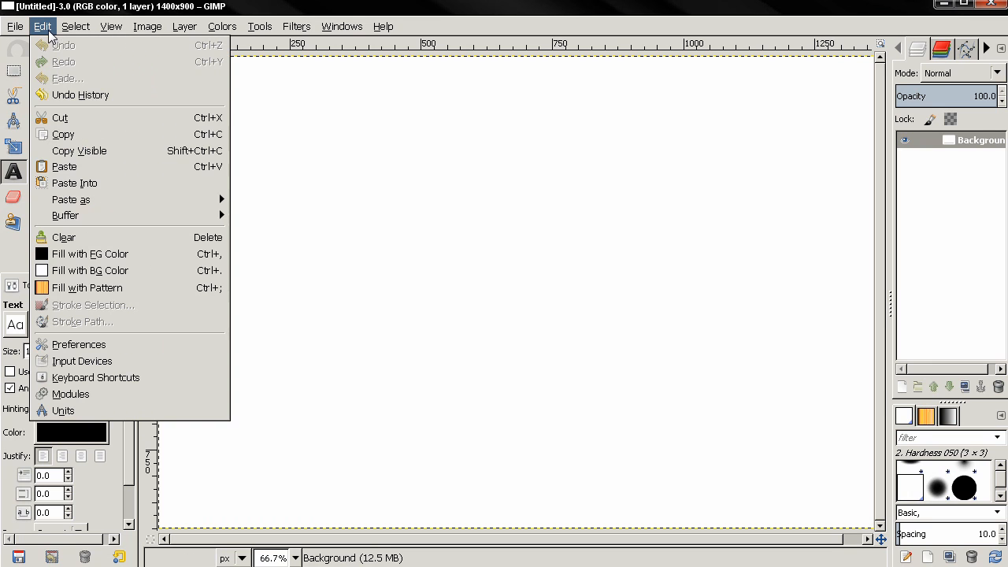
pyautogui.click(89, 254)
pyautogui.write('Dripping Blood')
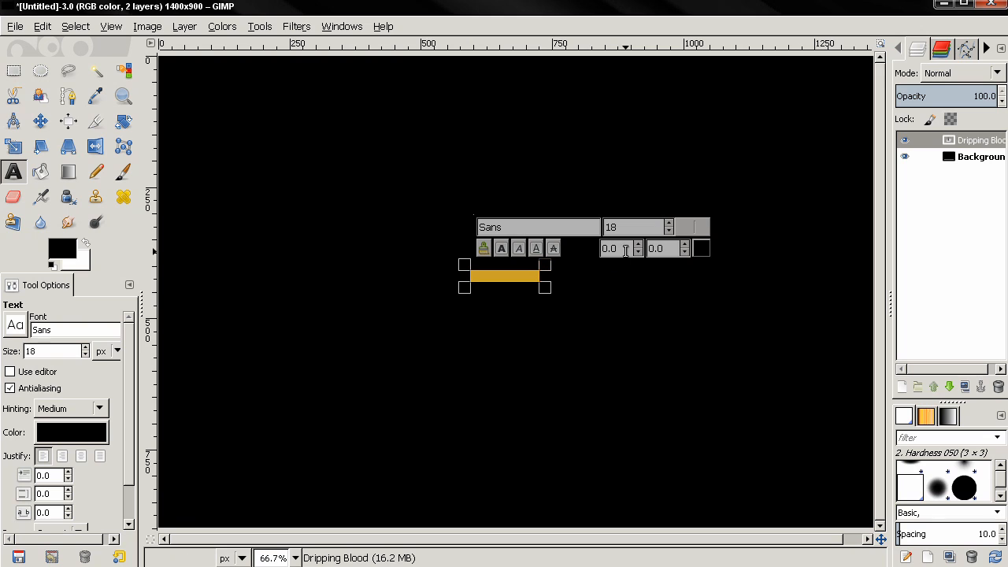
# Step: Make the 'Dripping Blood' text bright red at size 200 in a blackletter font
pyautogui.click(702, 249)
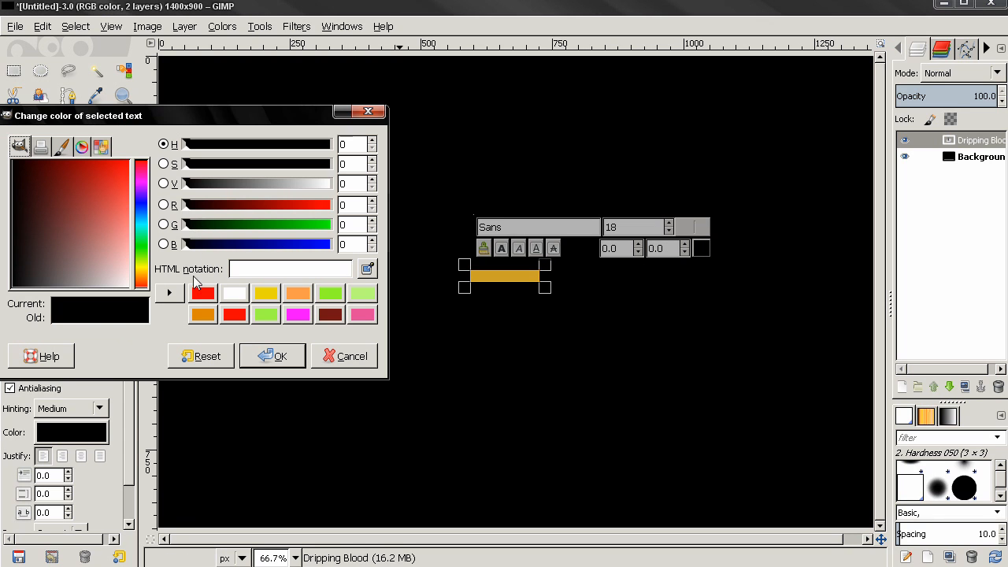
pyautogui.click(202, 293)
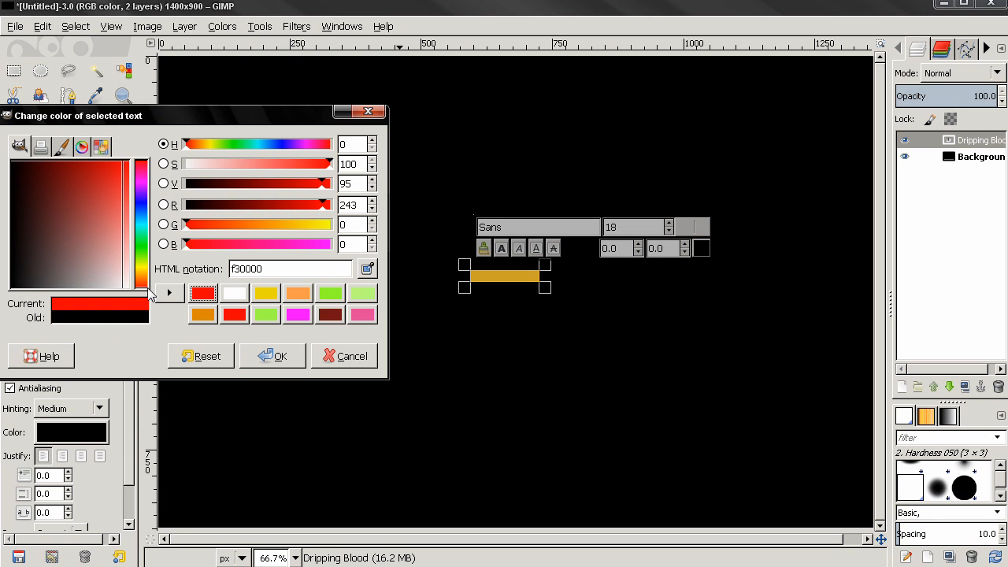
pyautogui.click(271, 356)
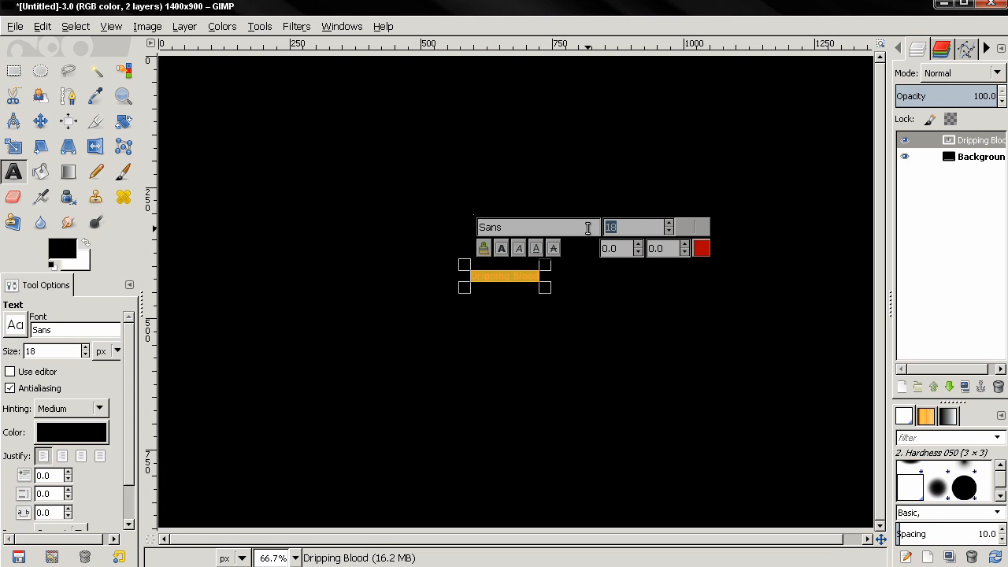
pyautogui.write('200')
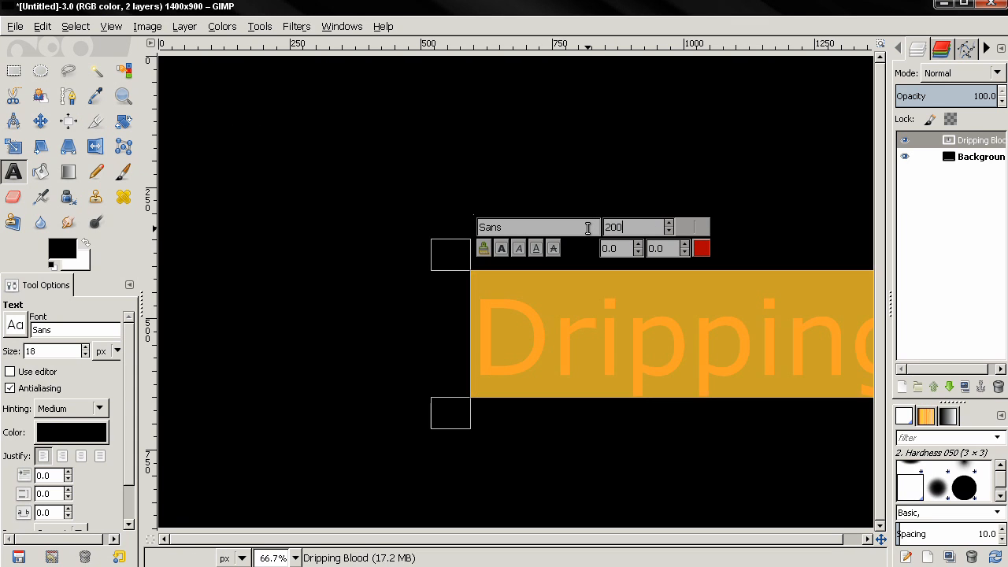
pyautogui.click(14, 325)
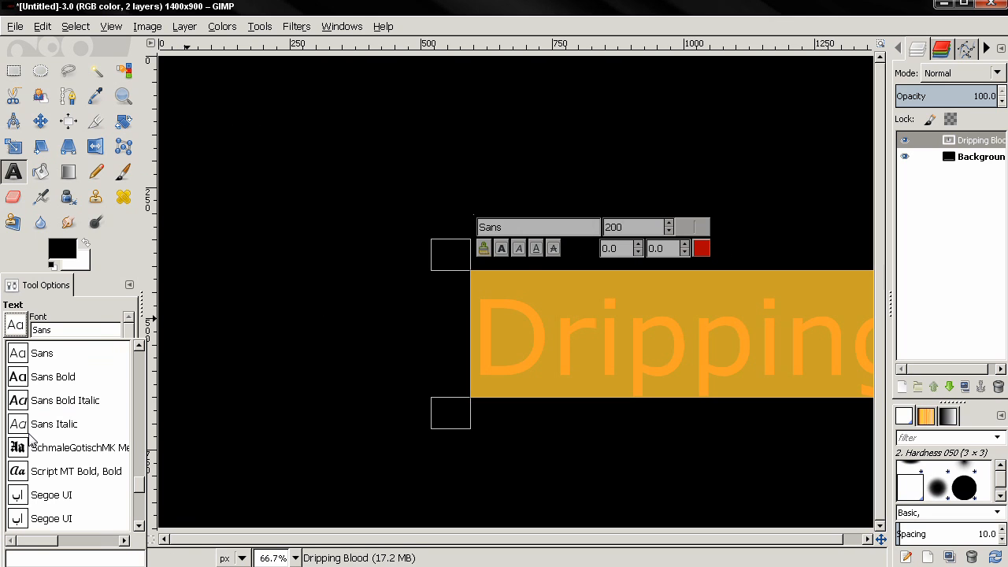
pyautogui.moveTo(88, 453)
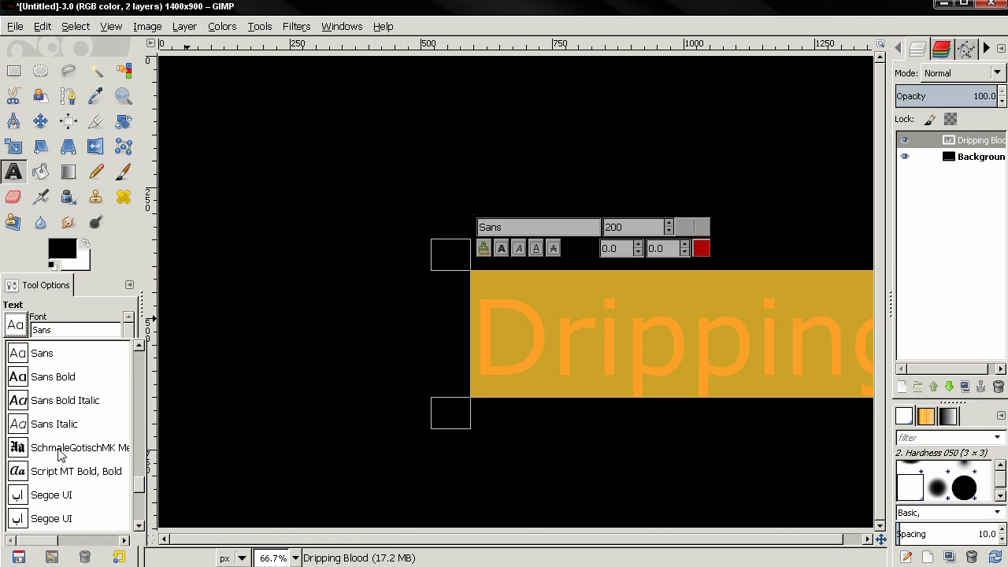
pyautogui.click(63, 447)
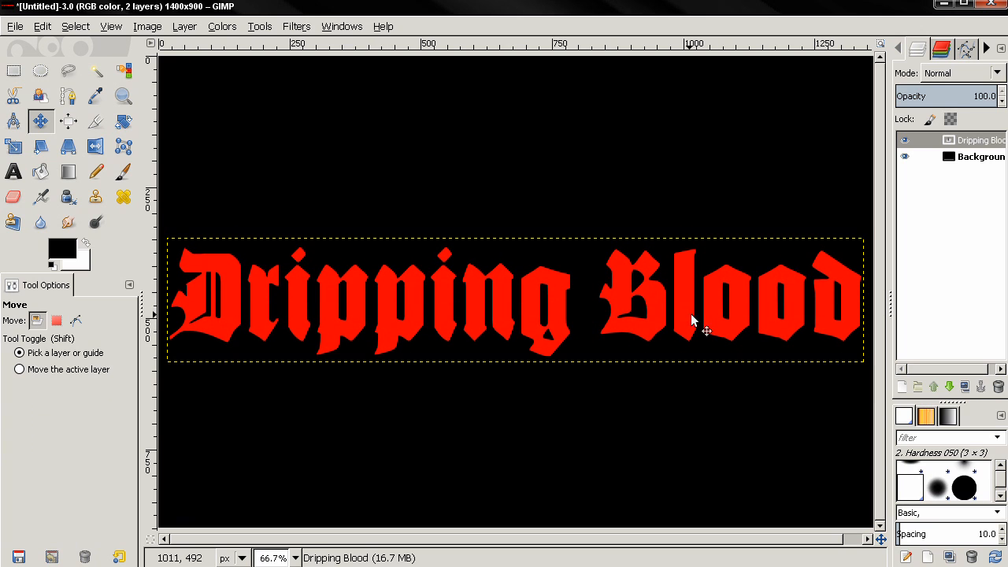
# Step: Add a new transparent layer above the text layer
pyautogui.click(902, 387)
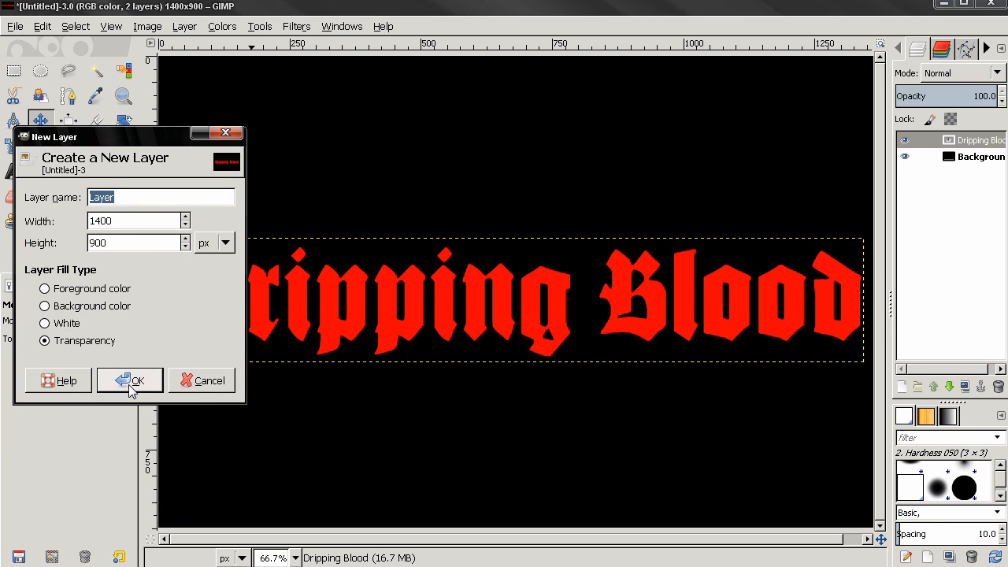
pyautogui.click(129, 379)
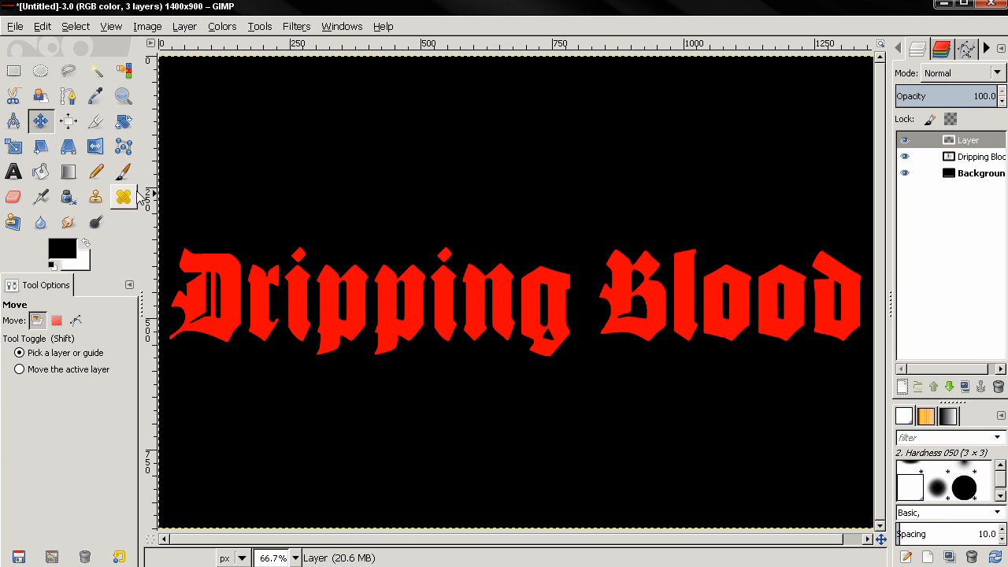
# Step: Set the Paintbrush to a harder round brush with fading strokes
pyautogui.click(123, 172)
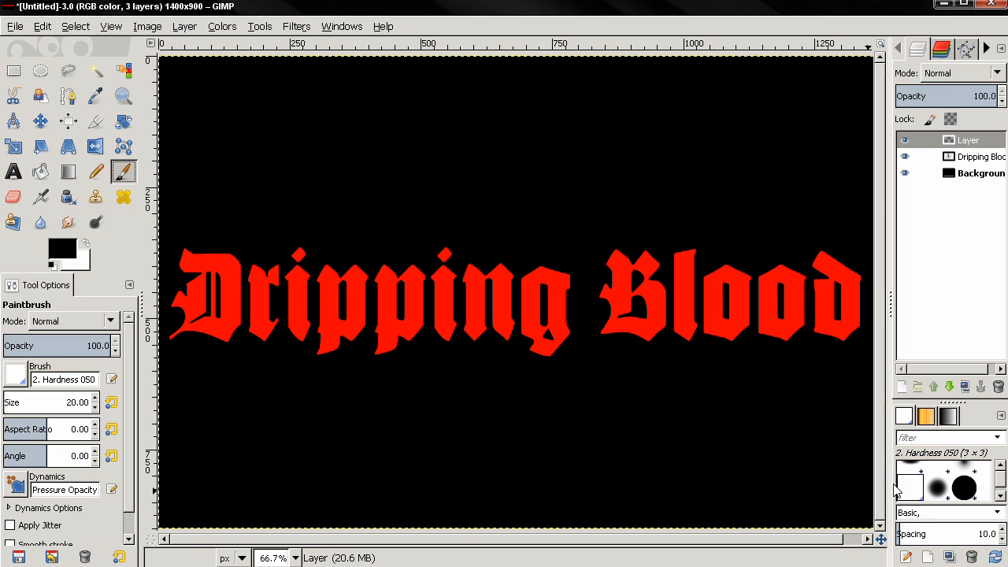
pyautogui.click(937, 498)
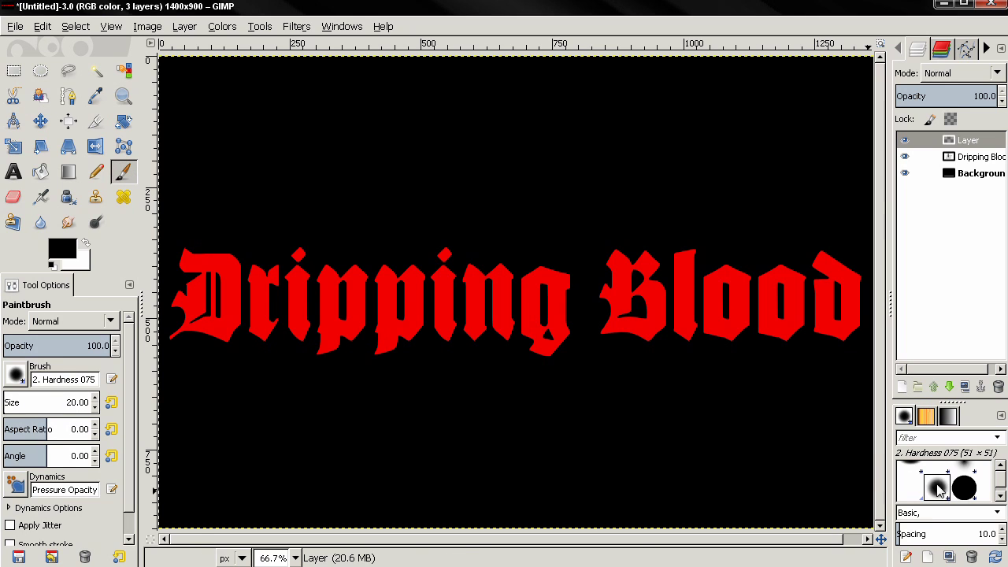
pyautogui.moveTo(156, 466)
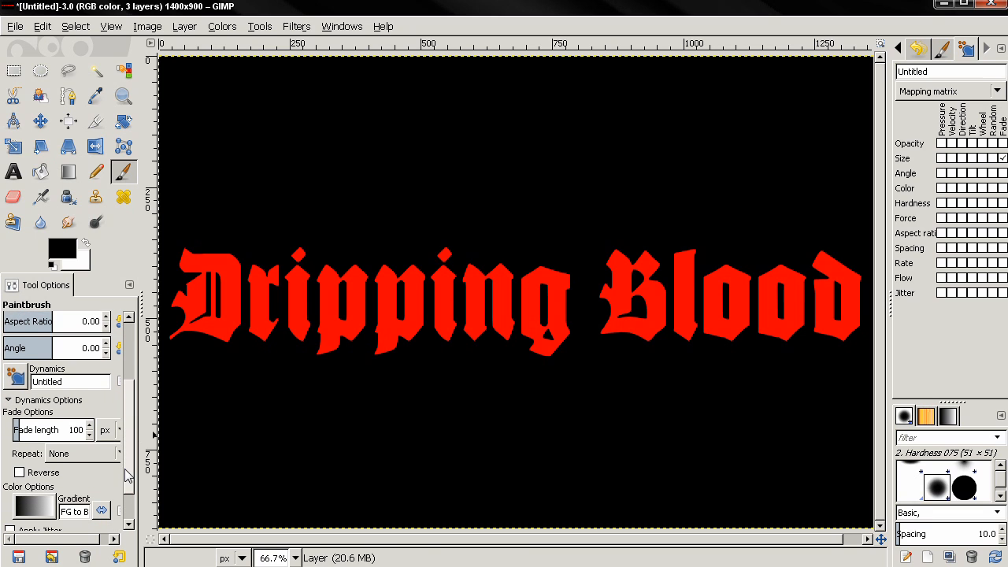
pyautogui.click(22, 472)
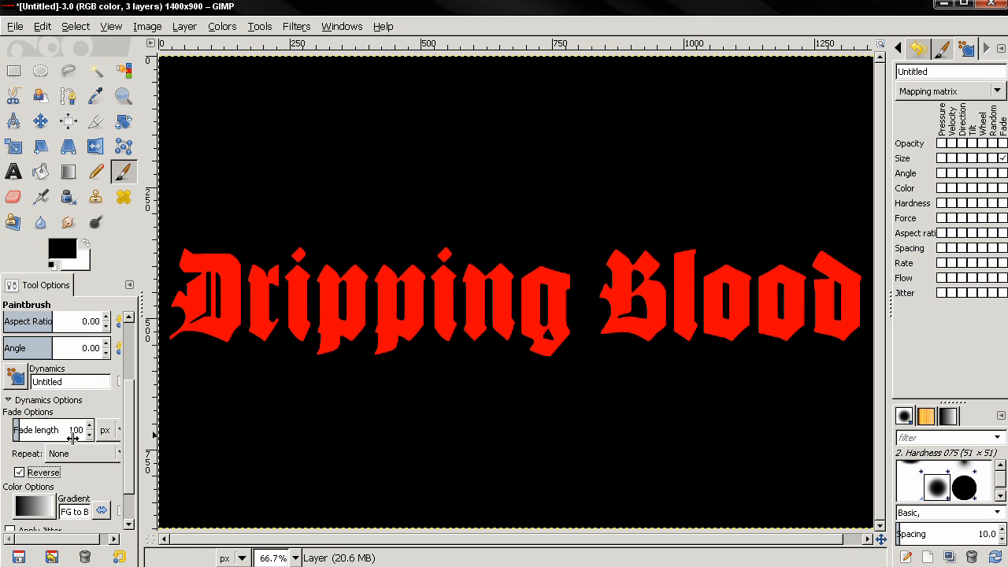
pyautogui.moveTo(76, 430)
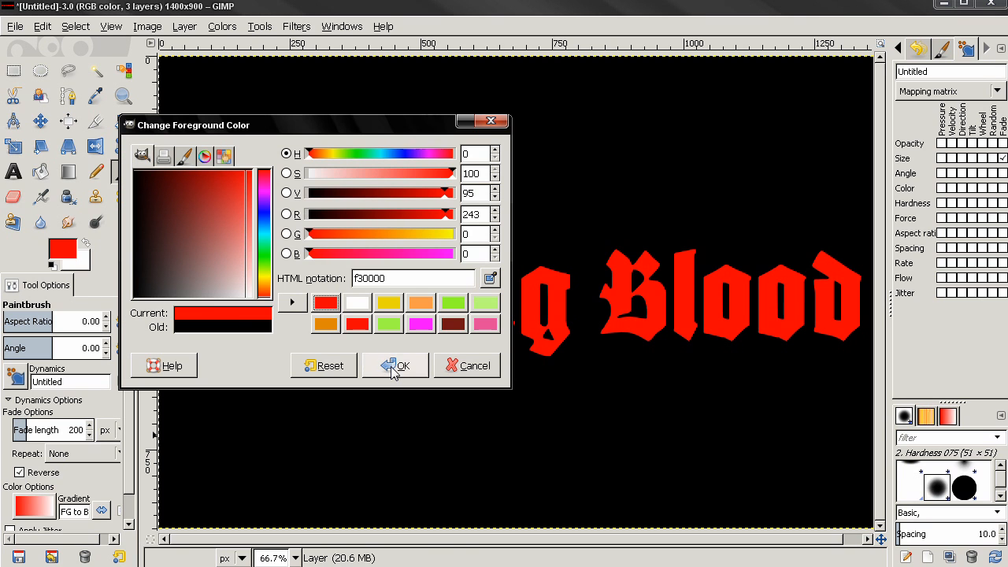
# Step: With deep red paint, add a drip under the first p and a long straight drip under the second p
pyautogui.click(395, 365)
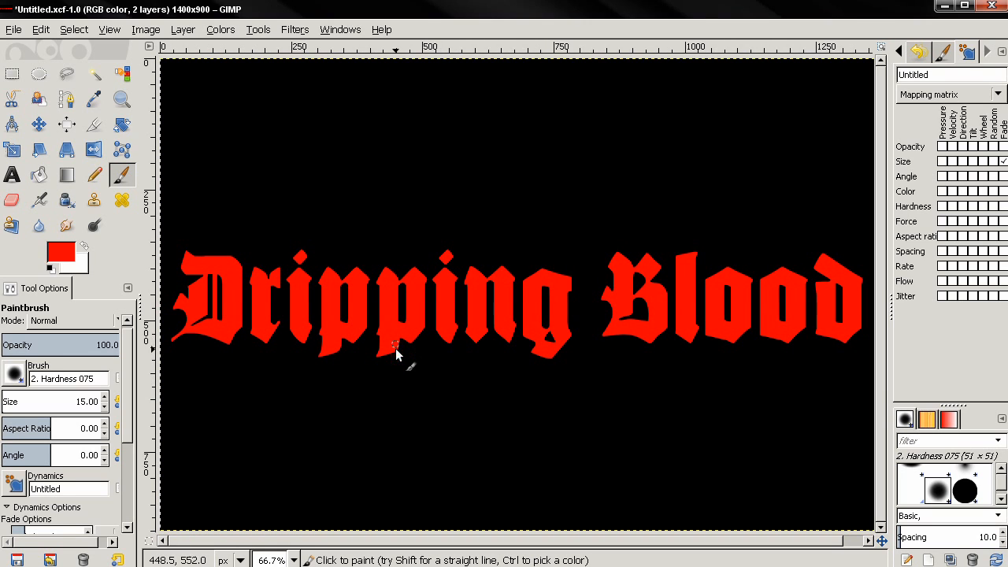
pyautogui.moveTo(391, 346); pyautogui.dragTo(393, 394)
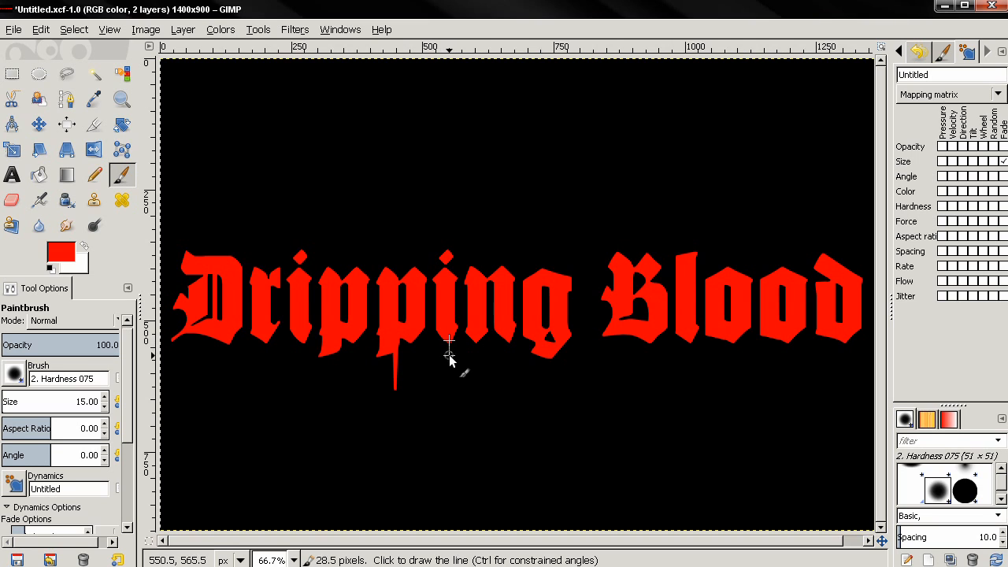
pyautogui.moveTo(454, 433)
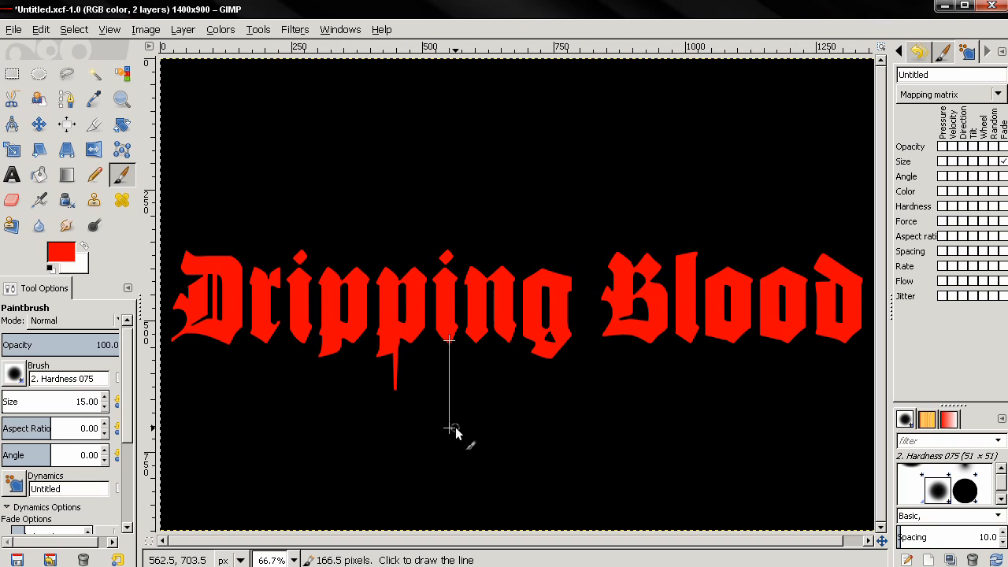
pyautogui.moveTo(452, 427)
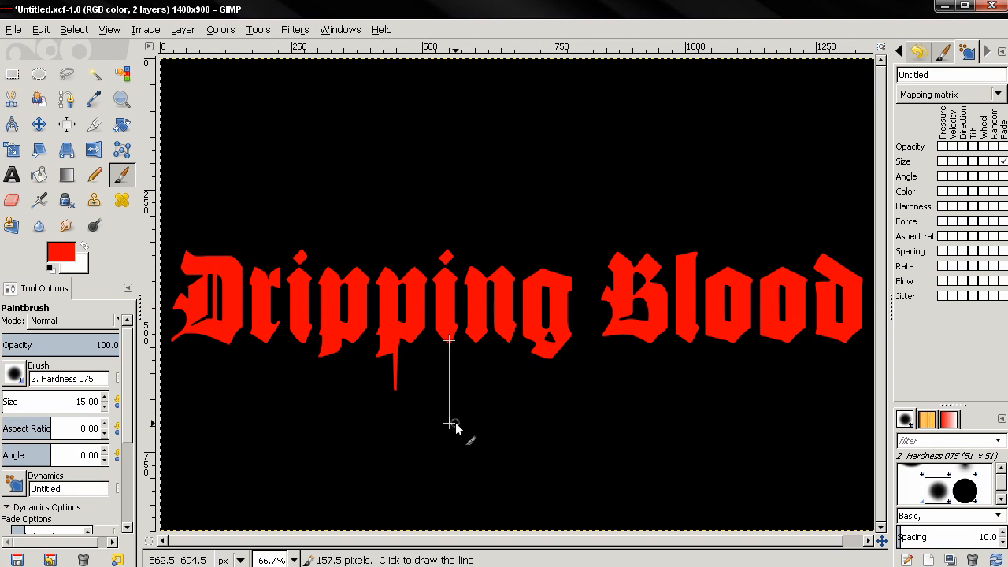
pyautogui.click(450, 419)
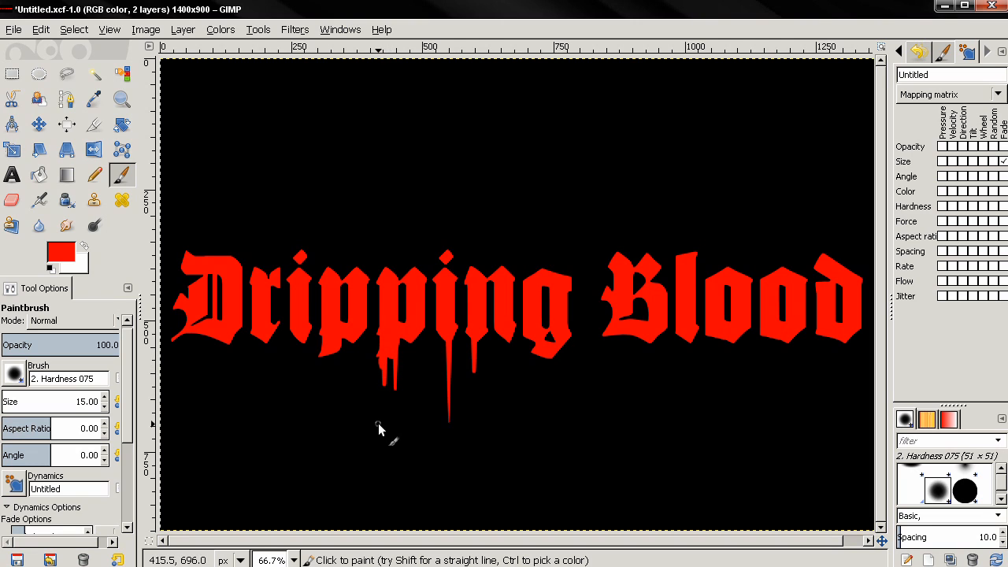
pyautogui.moveTo(369, 400)
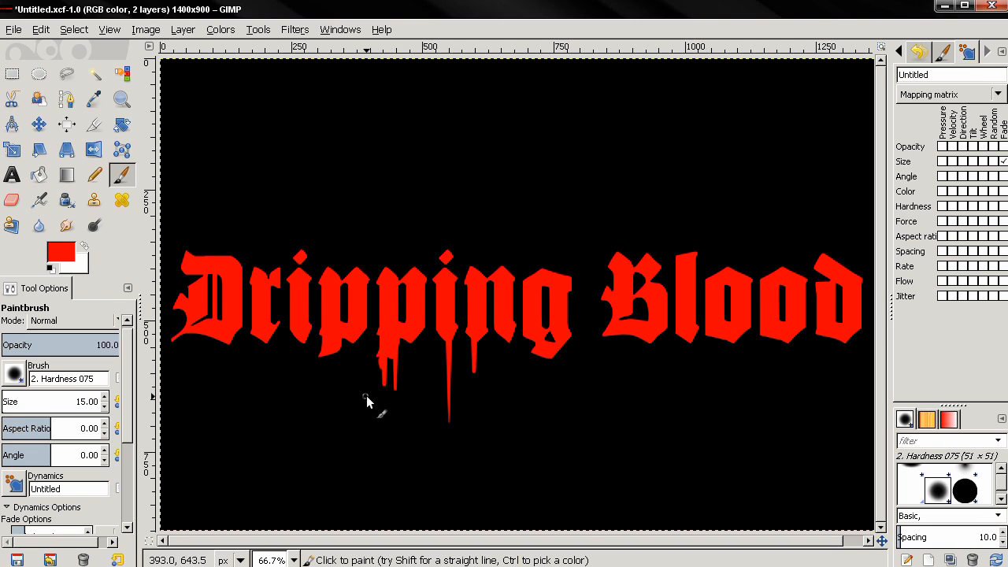
# Step: Dab four small red blood drops beneath the drips under 'Dripping'
pyautogui.scroll(-3)
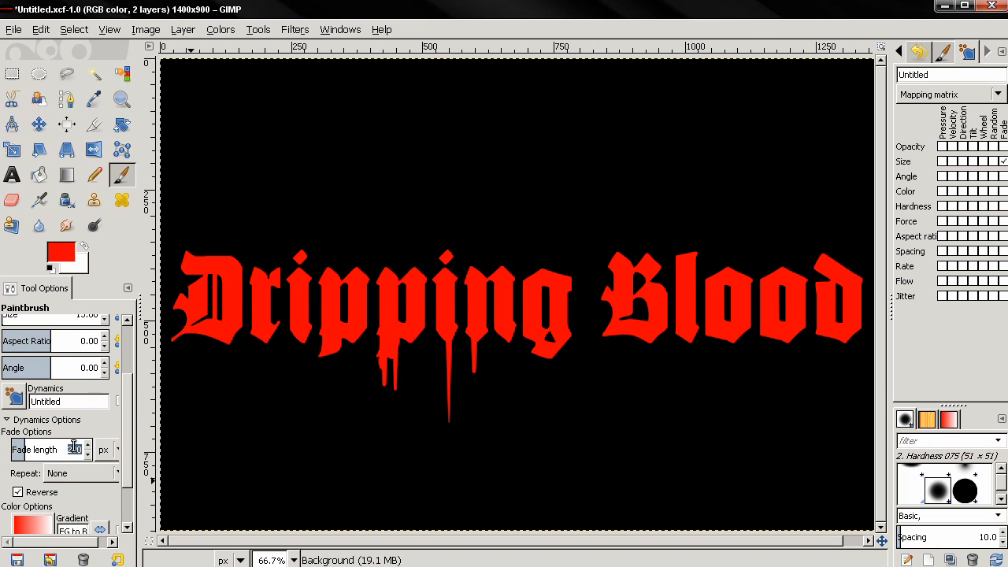
pyautogui.moveTo(375, 448)
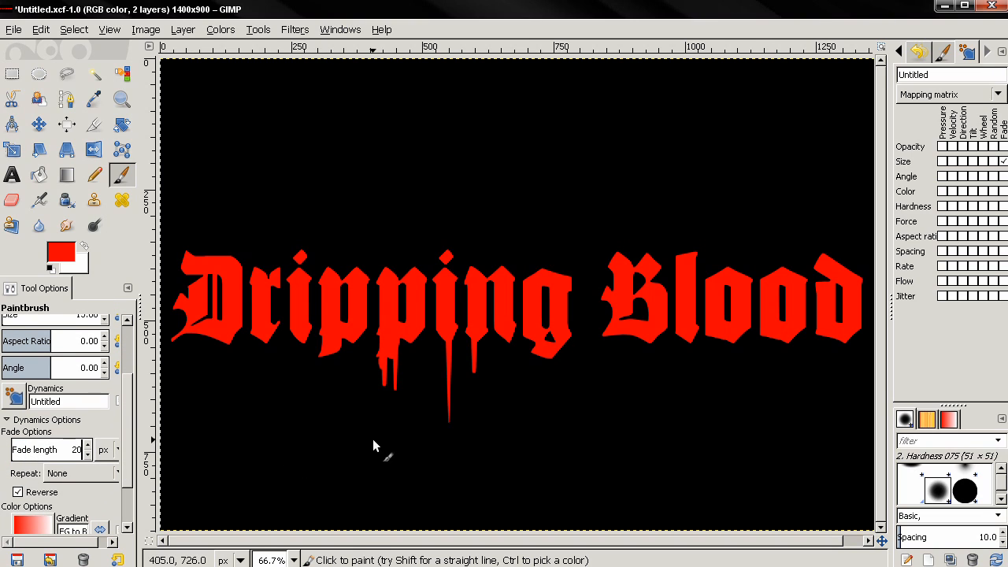
pyautogui.click(386, 433)
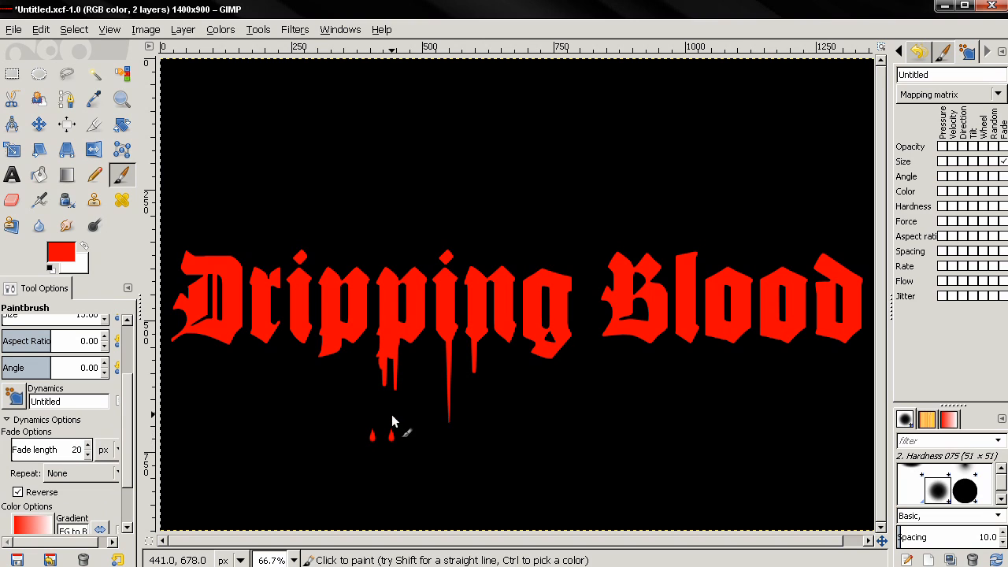
pyautogui.click(470, 406)
pyautogui.write('20')
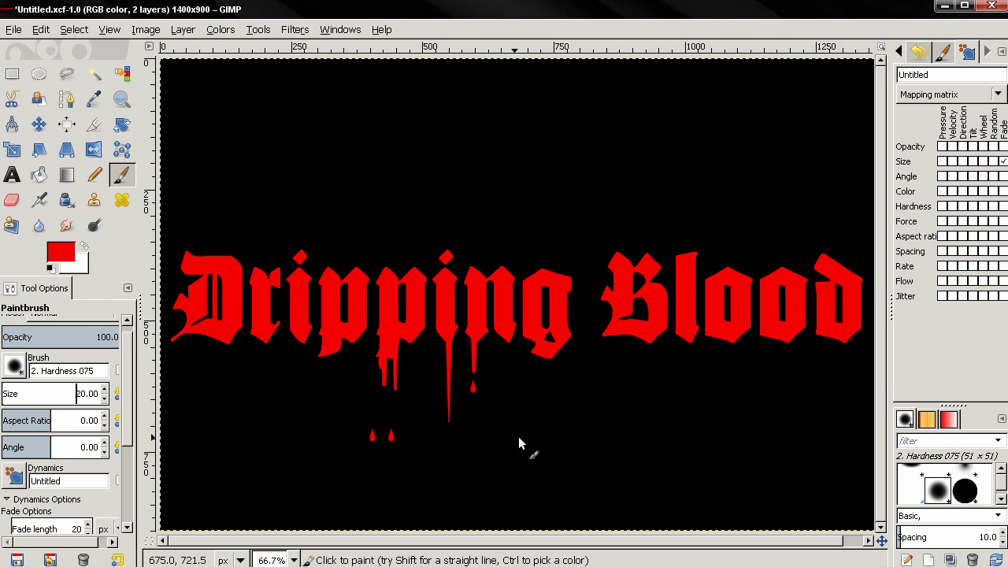
pyautogui.click(516, 435)
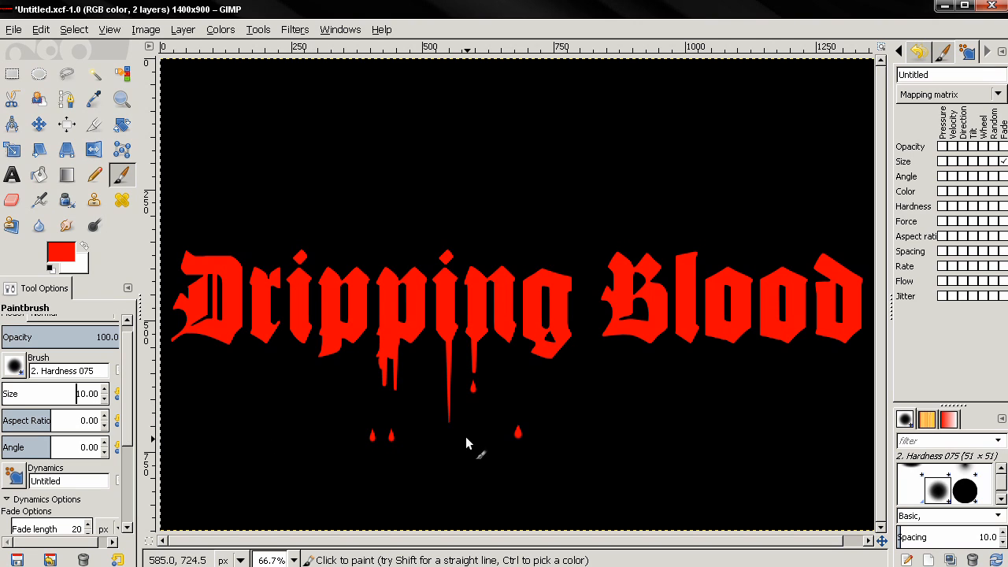
pyautogui.click(511, 447)
pyautogui.write('15')
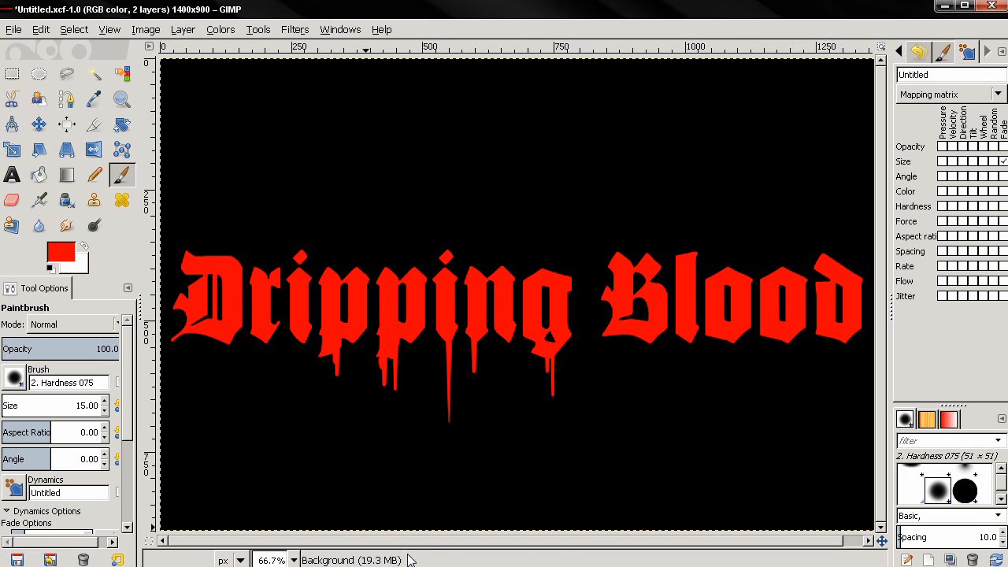
pyautogui.moveTo(686, 391)
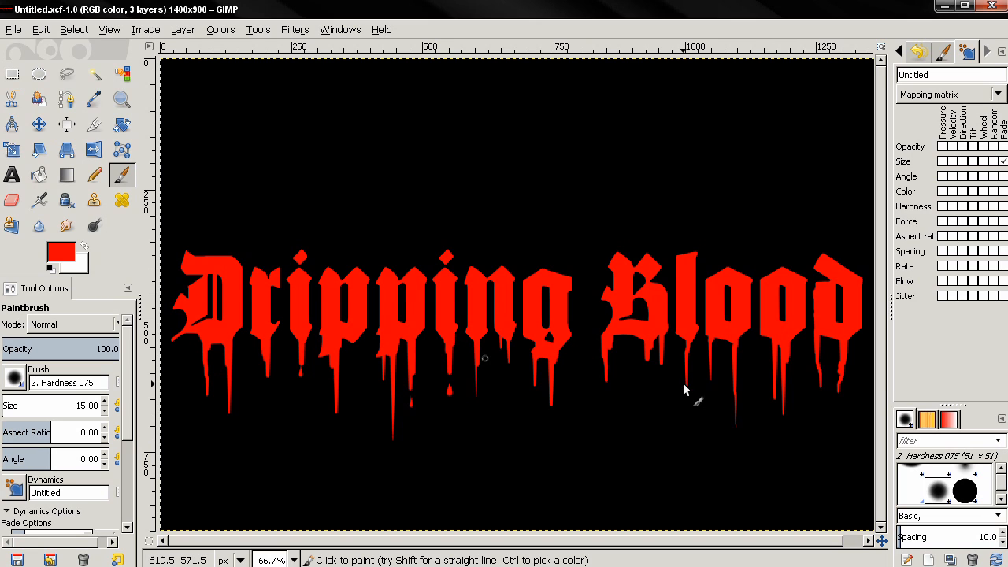
pyautogui.moveTo(738, 390)
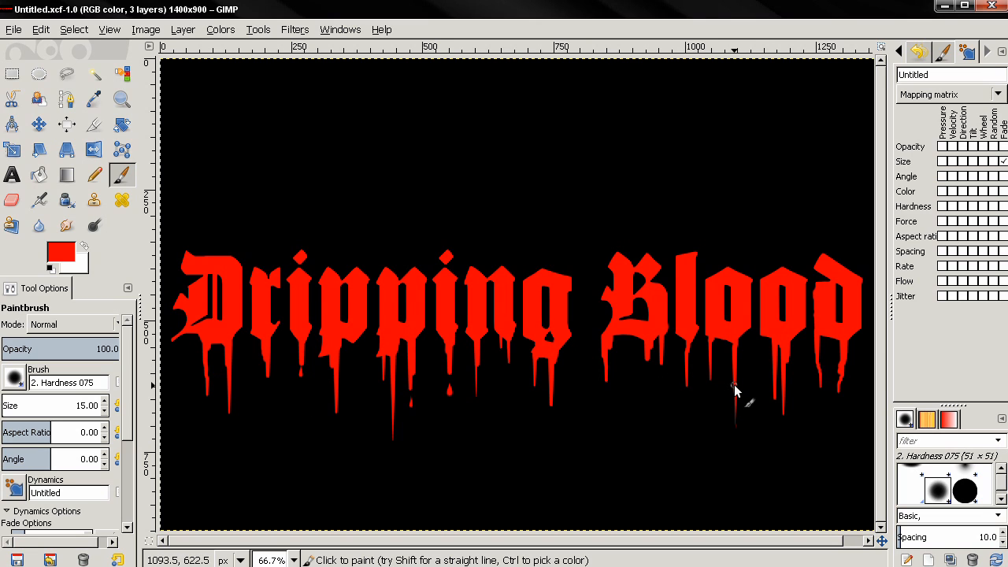
pyautogui.moveTo(169, 442)
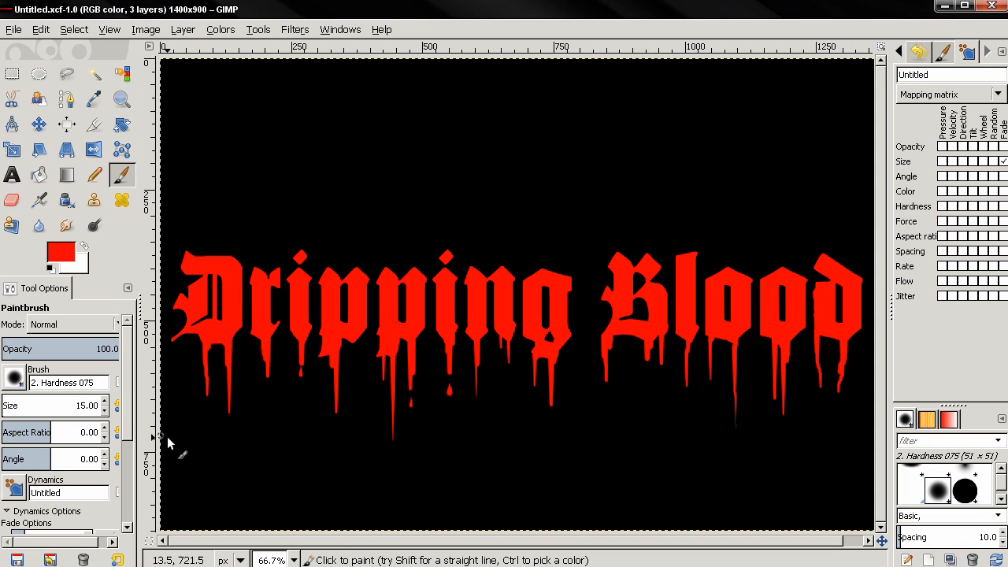
pyautogui.moveTo(731, 196)
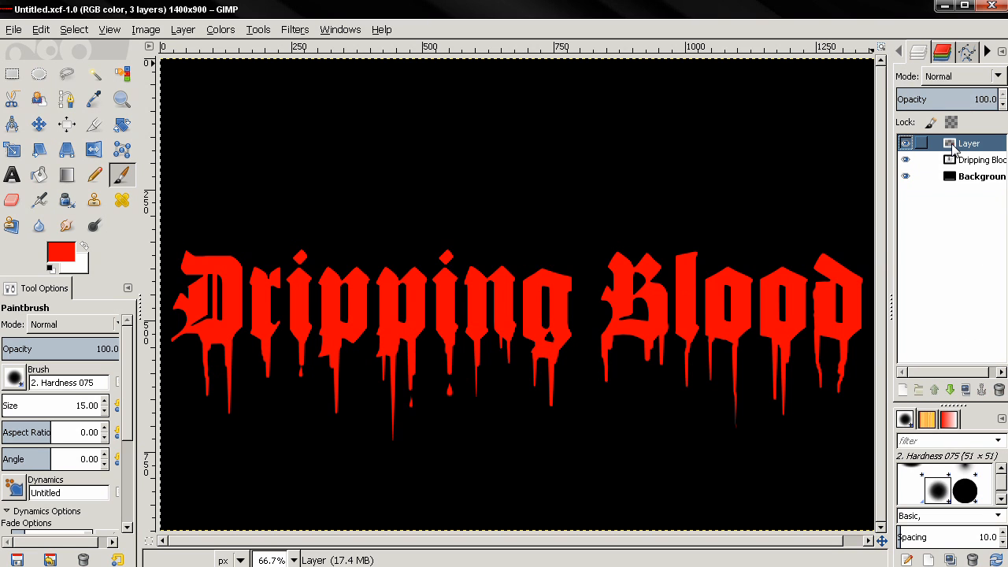
# Step: Select the top painted layer in the Layers dialog
pyautogui.click(904, 142)
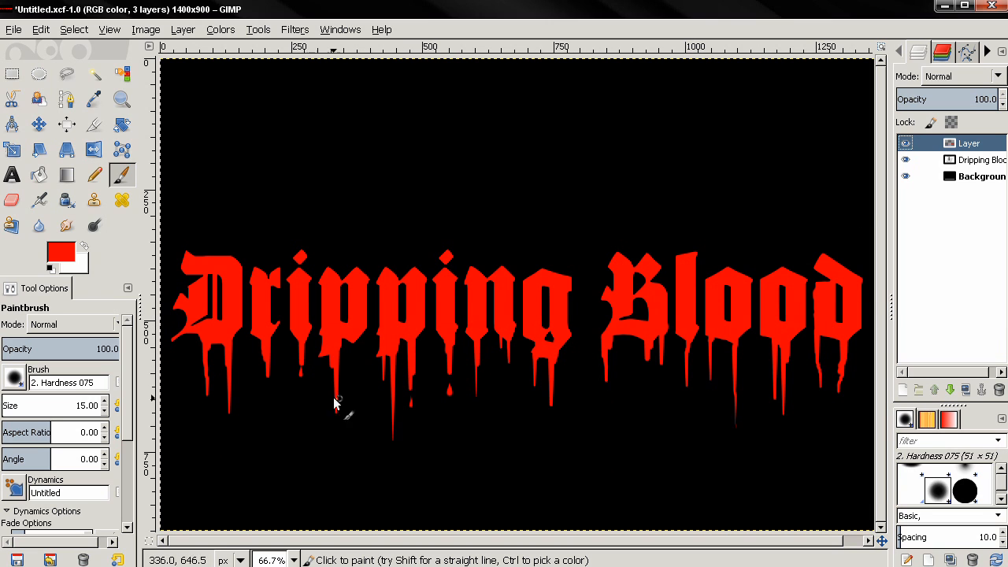
pyautogui.moveTo(126, 144)
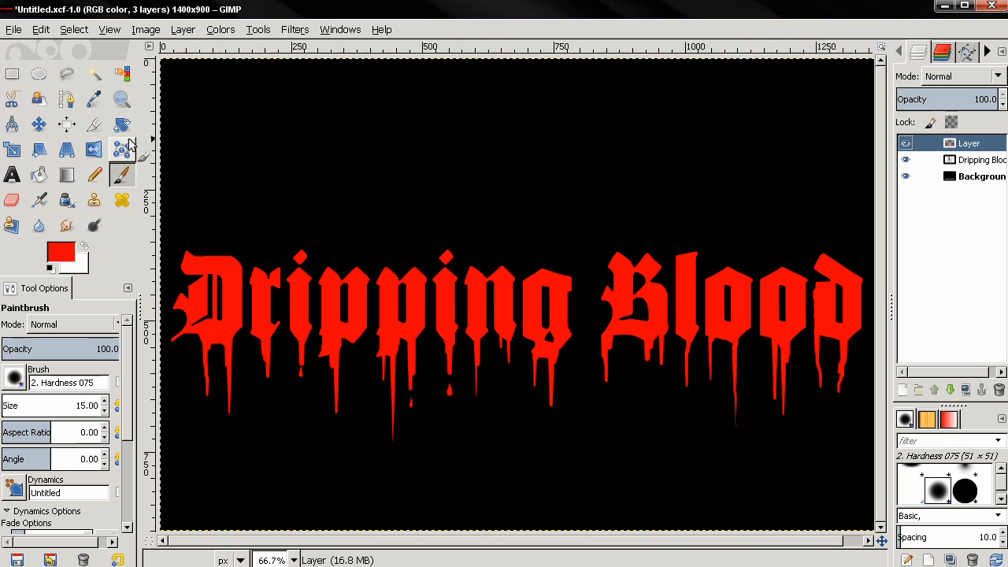